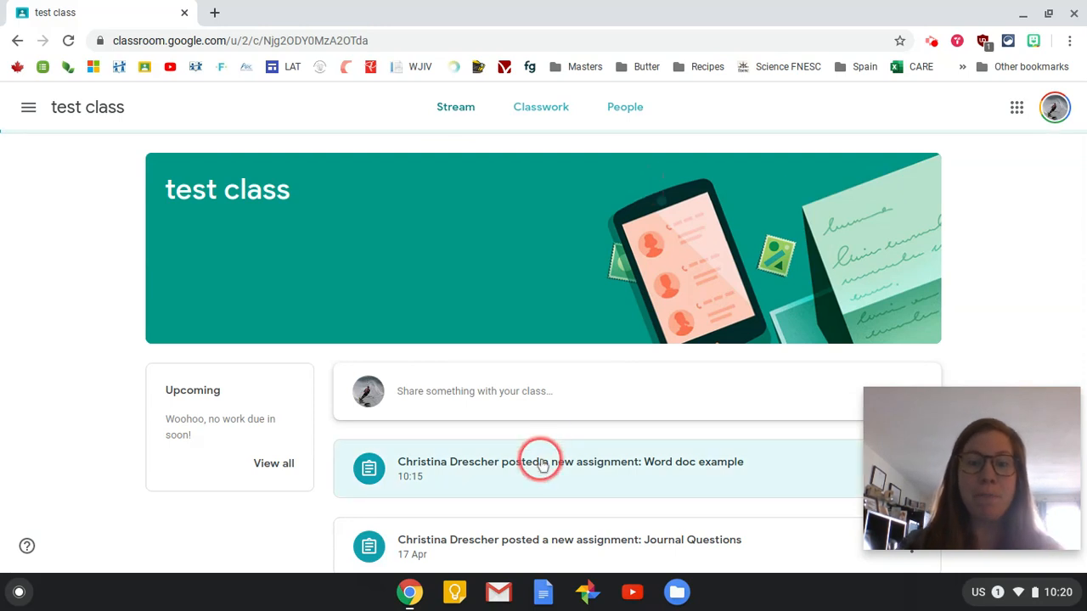
# - Open the 'Word doc example' assignment from the class Stream
pyautogui.click(543, 462)
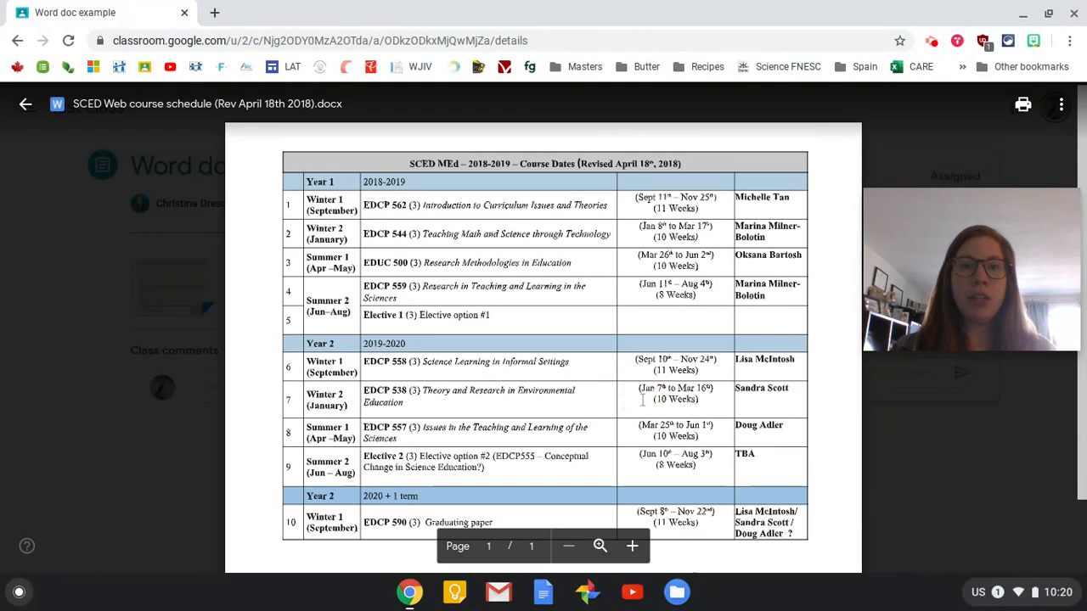
# - Preview the attached SCED course schedule .docx and send it to the PDF viewer in a new tab
pyautogui.click(591, 449)
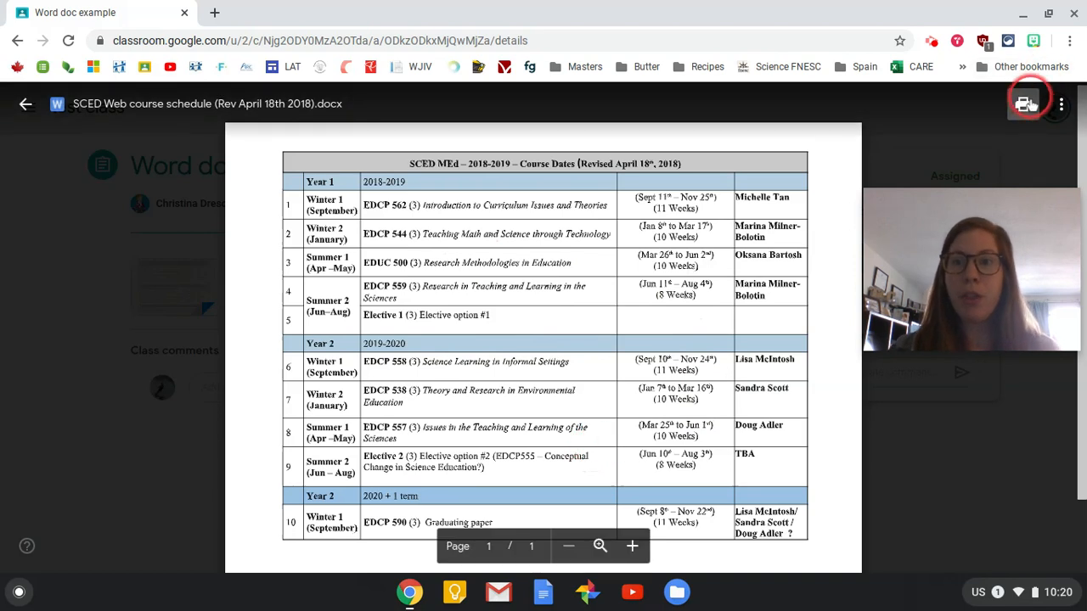
pyautogui.click(1029, 105)
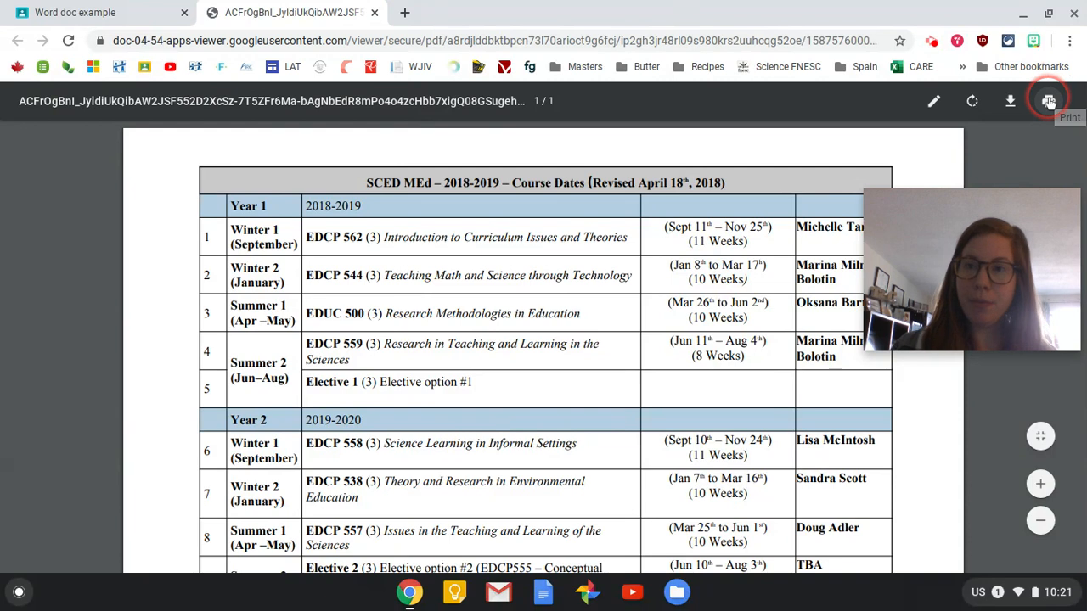
# - Inspect the print Destination (Save as PDF), dismiss printing, and return to the Classroom tab
pyautogui.click(1047, 102)
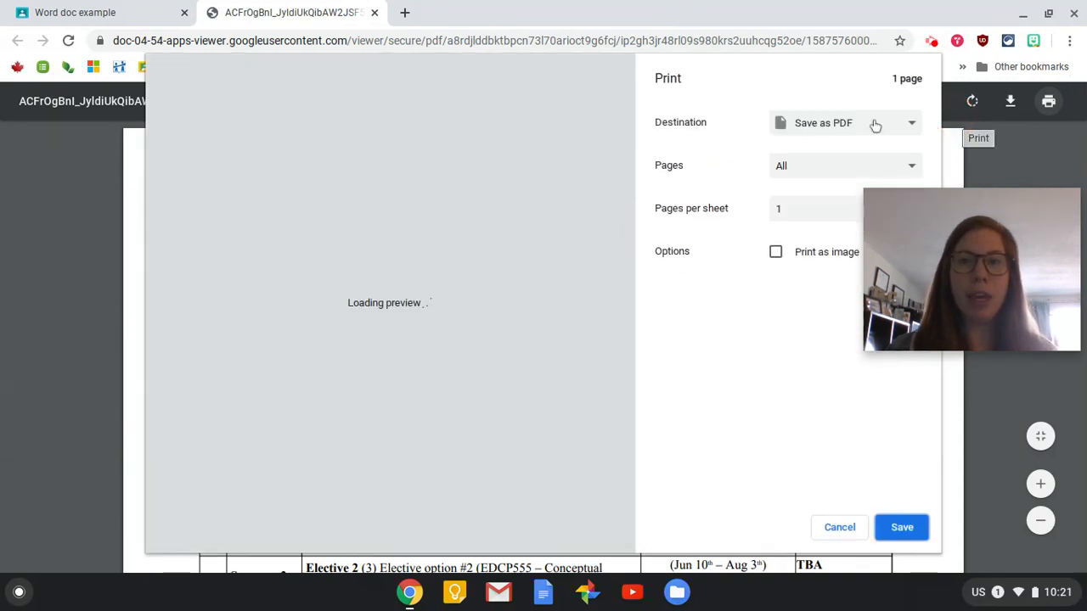
pyautogui.click(857, 122)
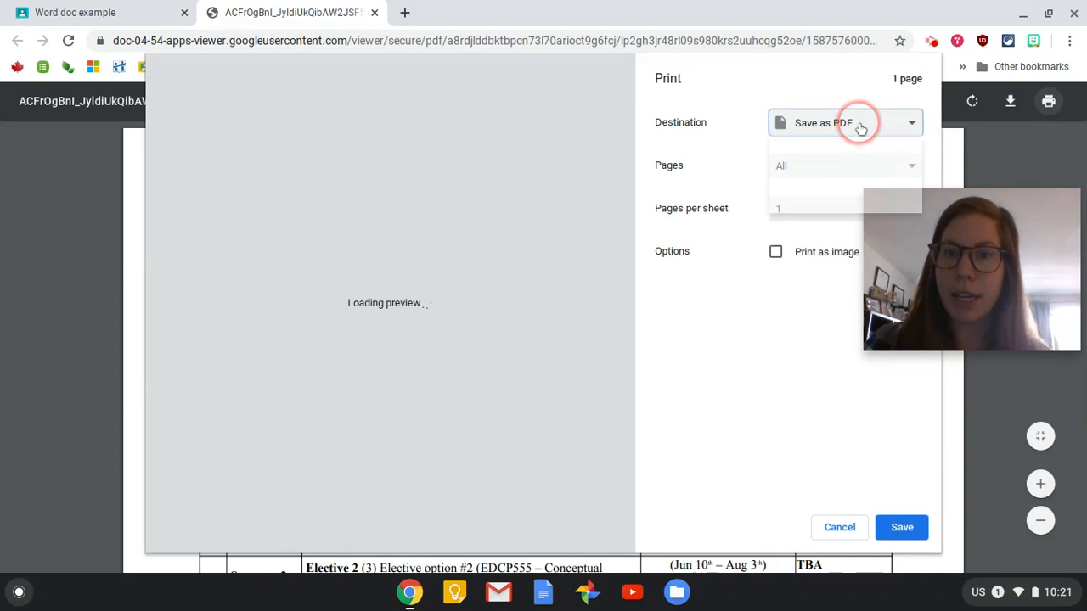
pyautogui.click(845, 122)
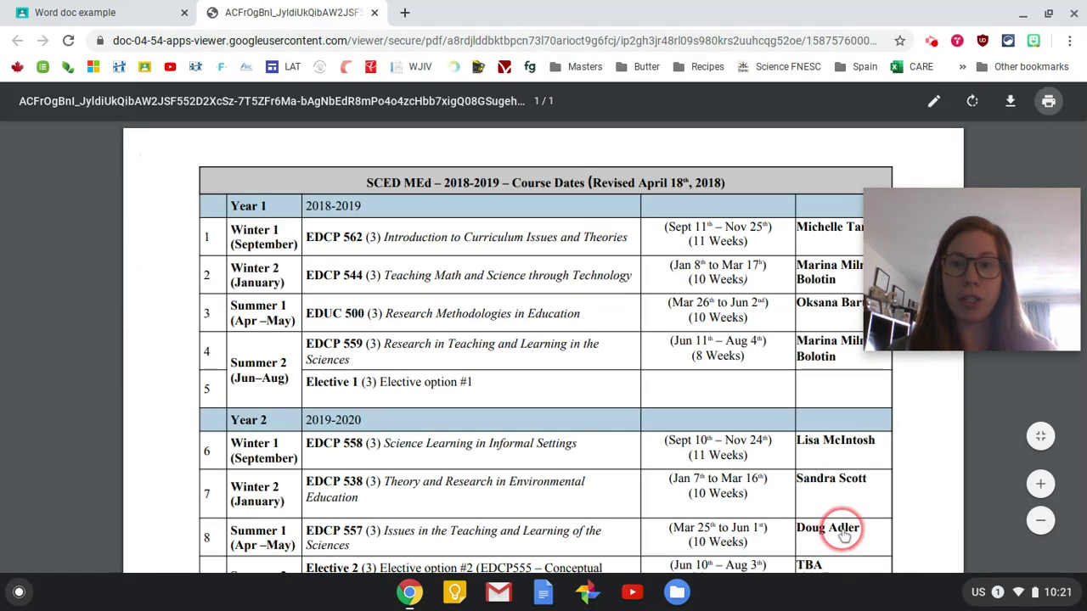
pyautogui.click(74, 14)
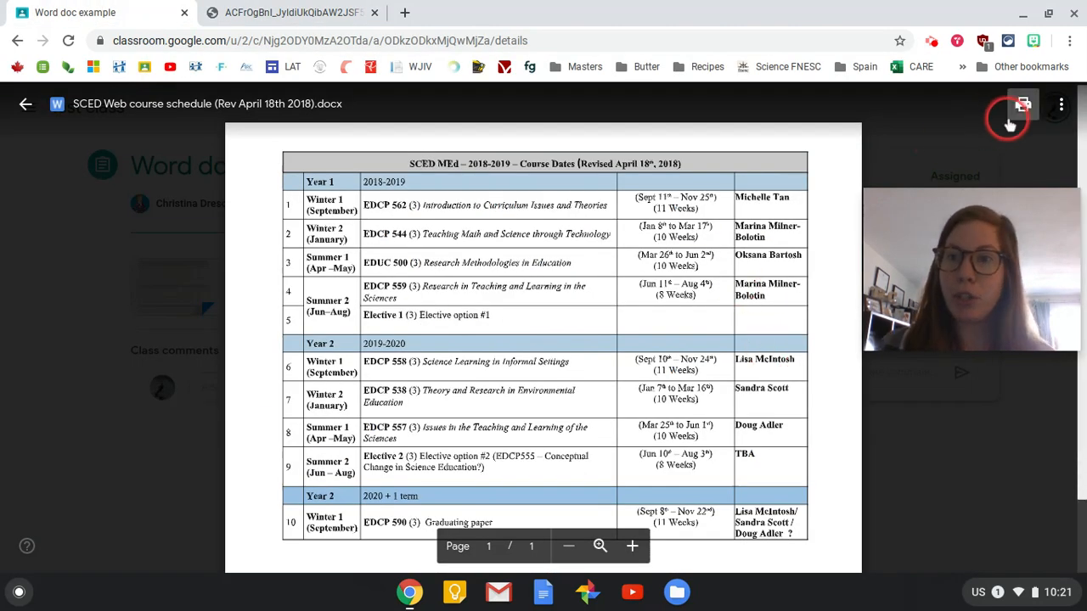
pyautogui.moveTo(1022, 106)
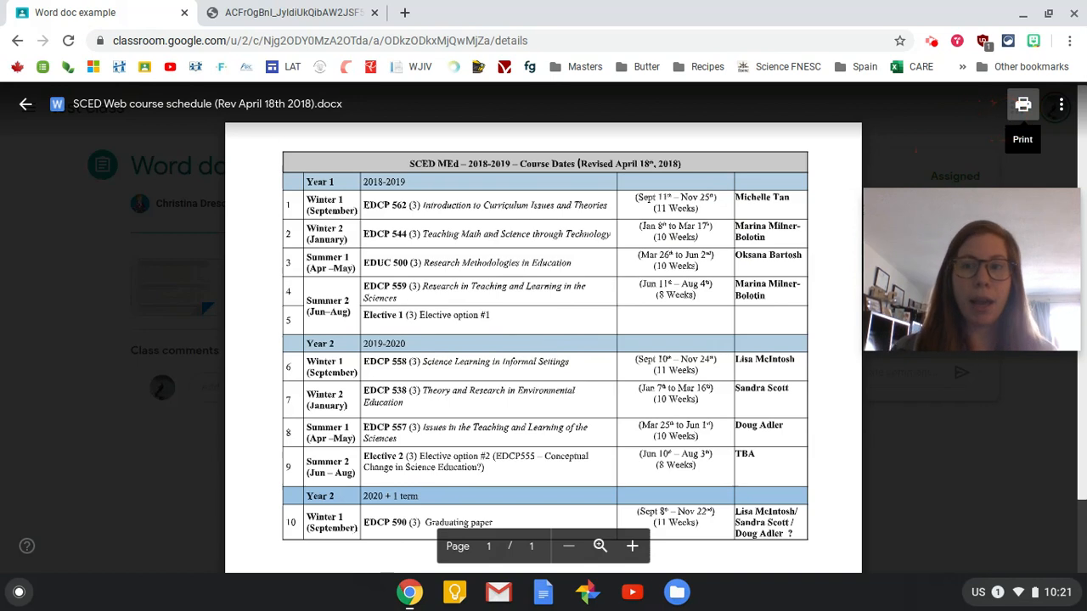
pyautogui.moveTo(1017, 144)
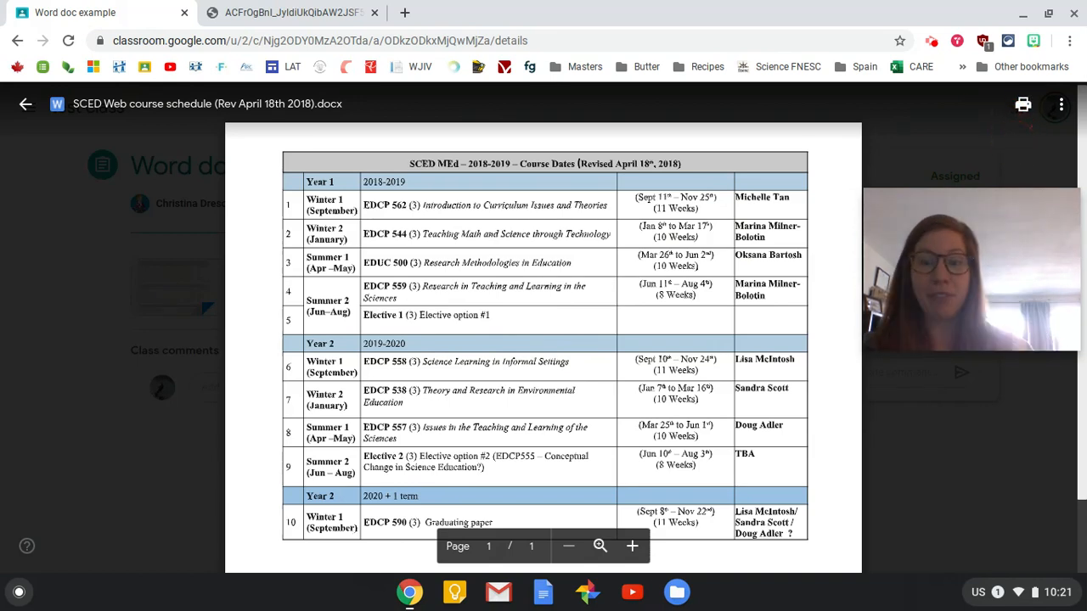
pyautogui.moveTo(1072, 146)
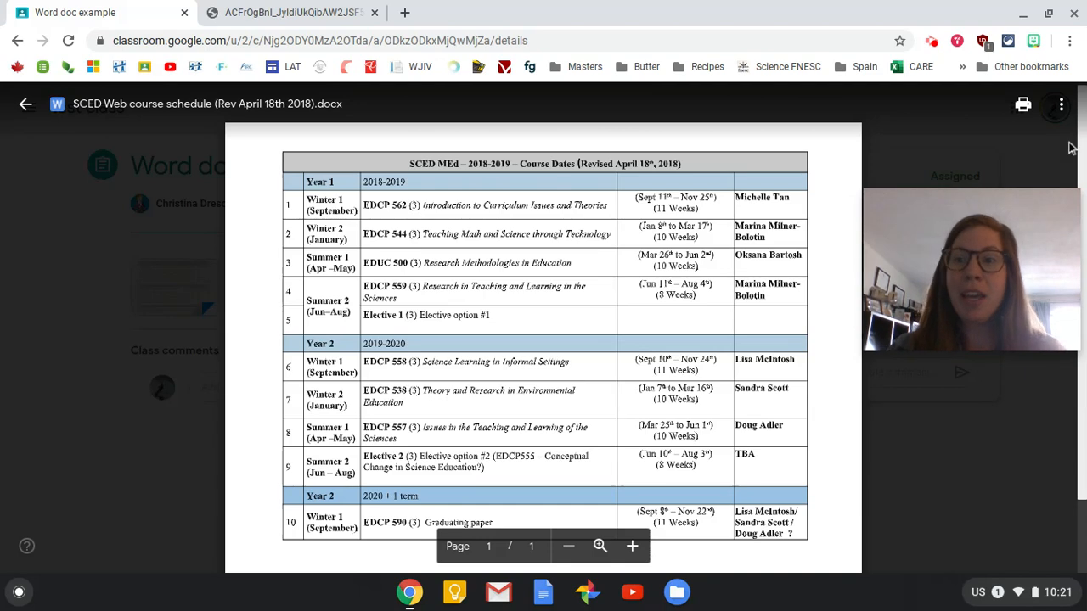
pyautogui.moveTo(1056, 105)
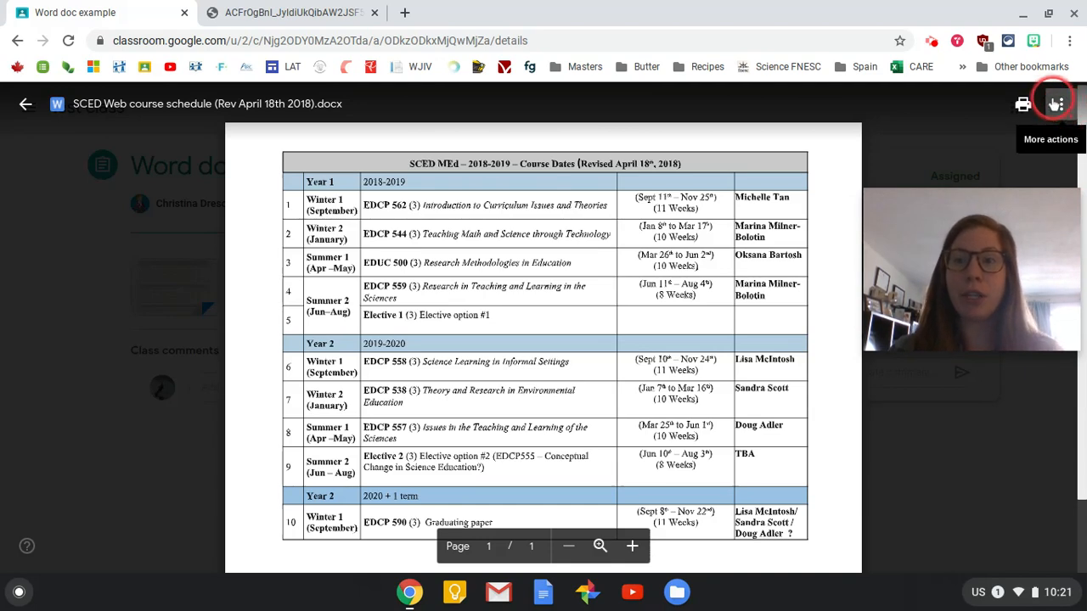
# - Use More actions > 'Open in new window' to show the schedule in Drive's file viewer
pyautogui.click(1063, 105)
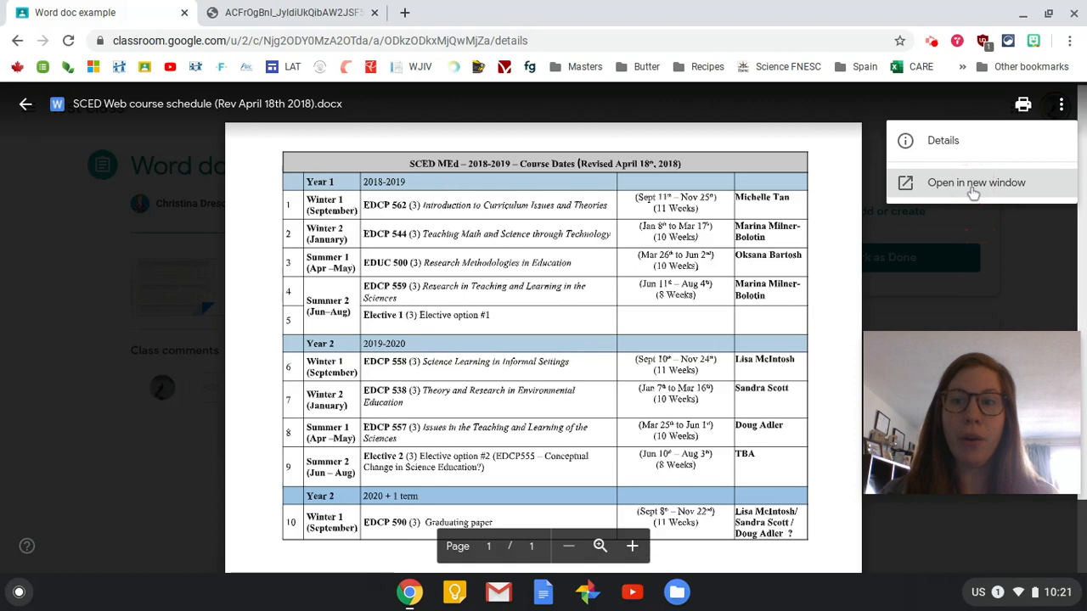
pyautogui.click(975, 183)
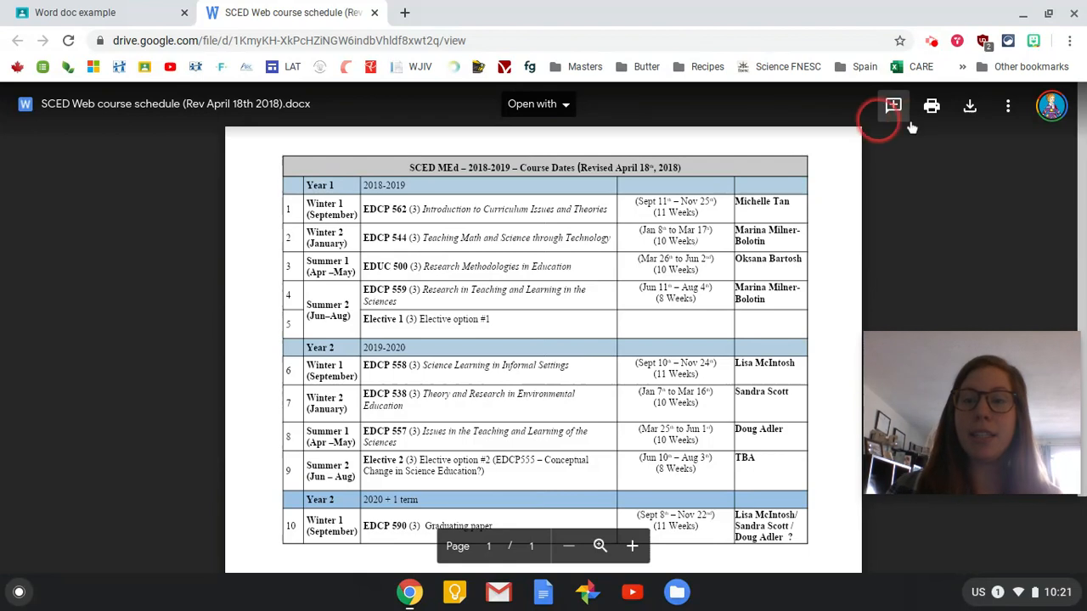
pyautogui.moveTo(968, 106)
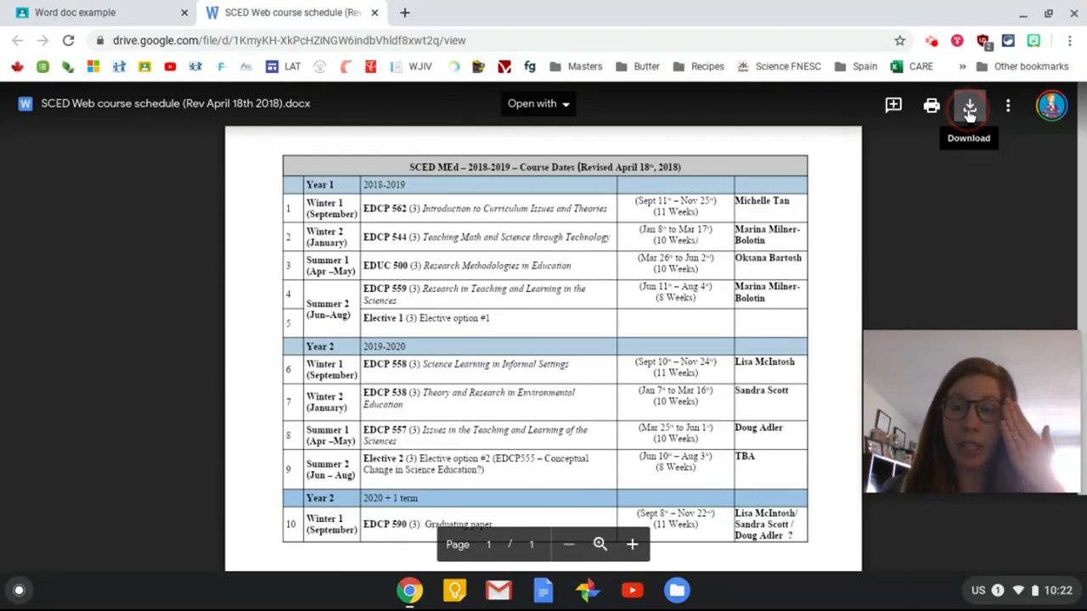
pyautogui.click(1007, 105)
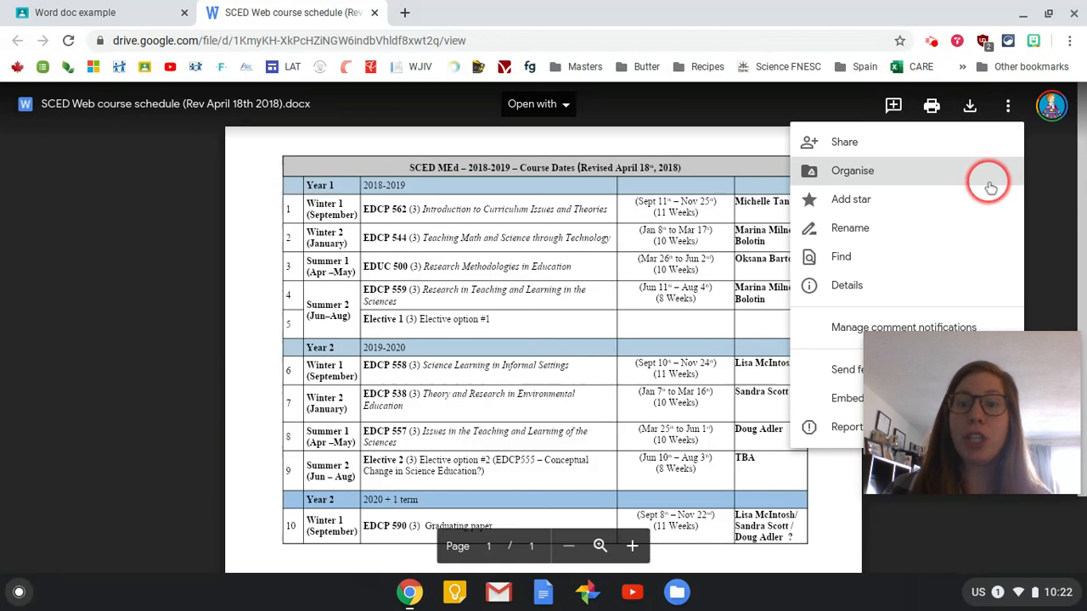
pyautogui.moveTo(985, 209)
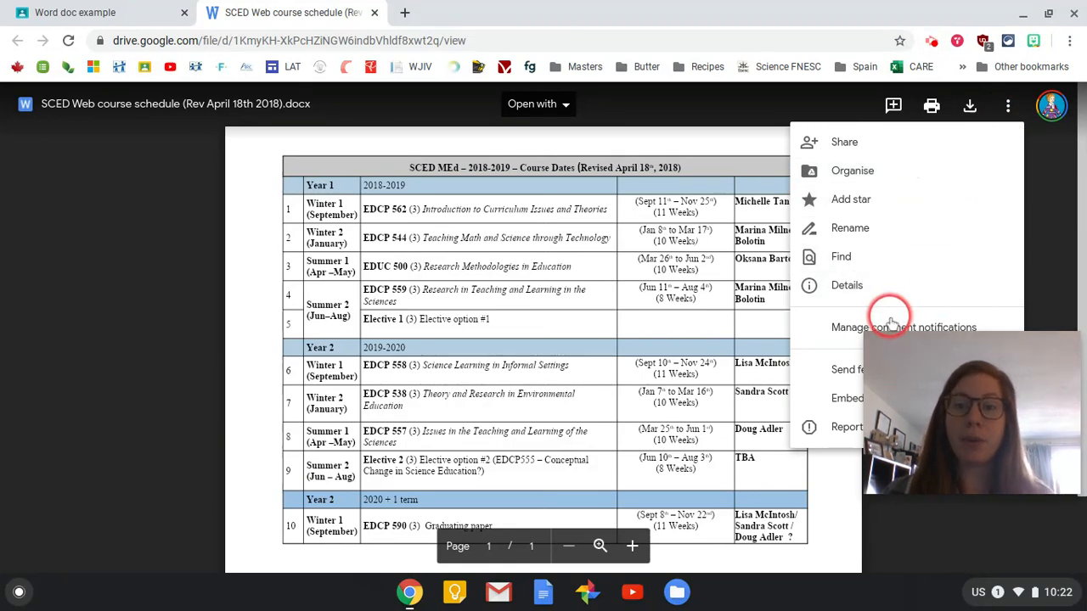
pyautogui.click(798, 102)
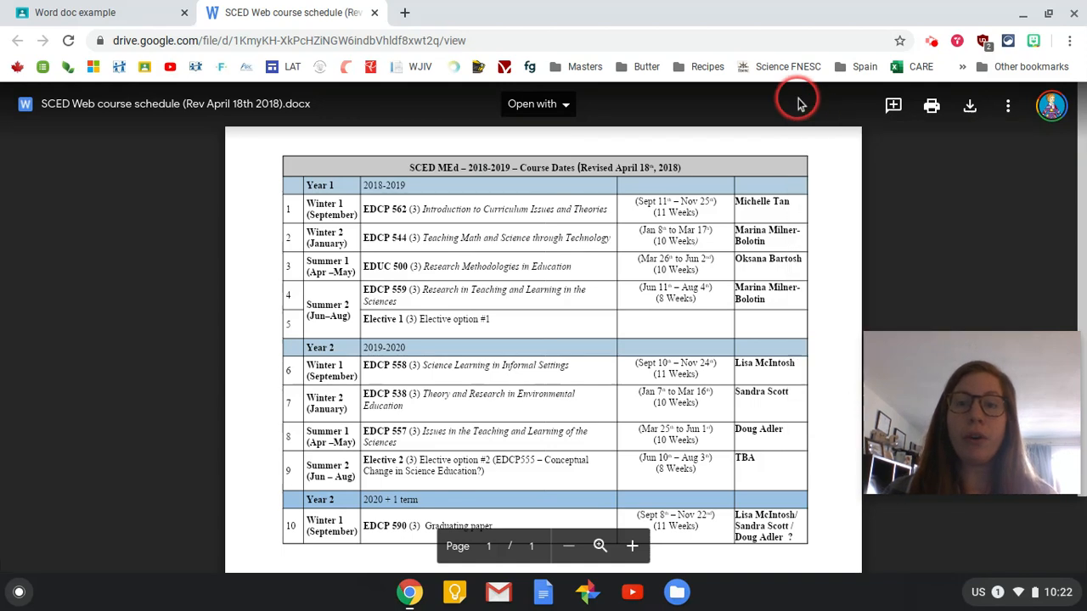
pyautogui.moveTo(571, 104)
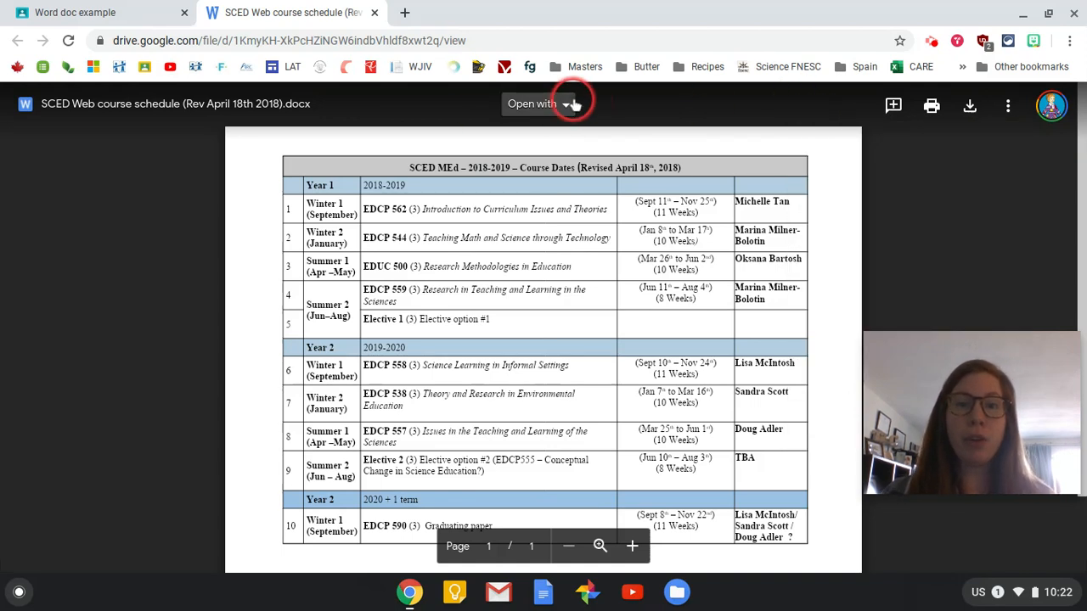
# - Choose Google Docs from 'Open with' to convert the Word schedule for editing
pyautogui.click(563, 104)
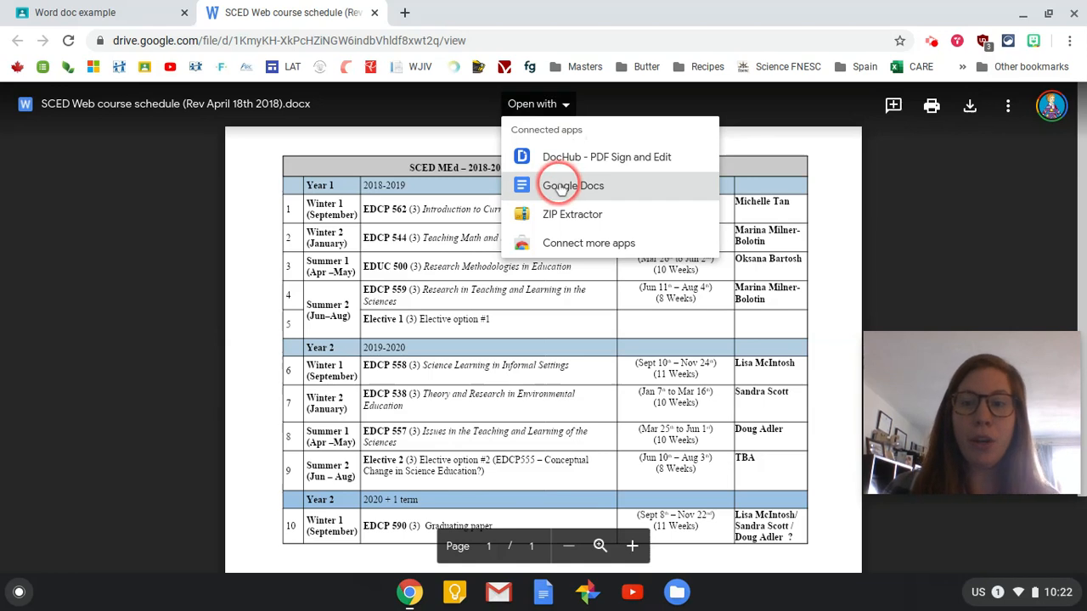
pyautogui.click(571, 185)
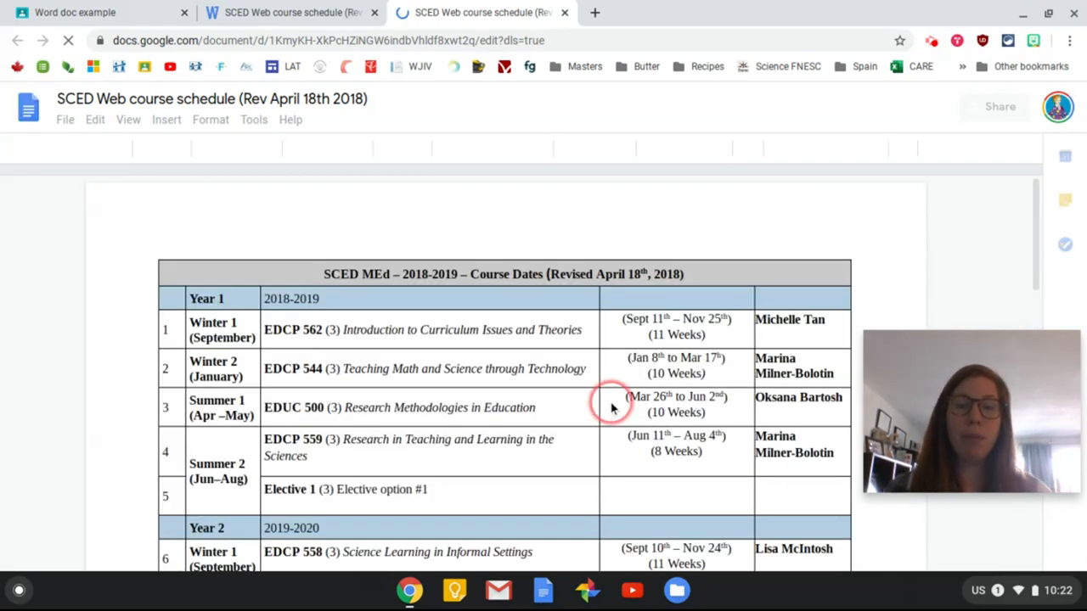
# - Scroll through the converted schedule table in Docs, then return to the Drive preview tab
pyautogui.scroll(-3)
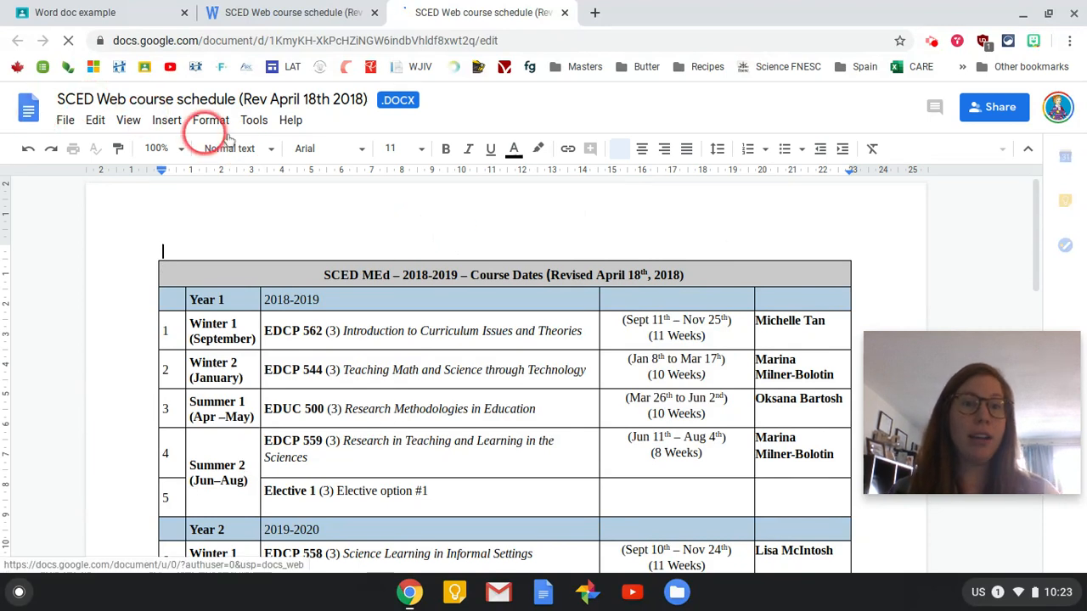
pyautogui.click(397, 98)
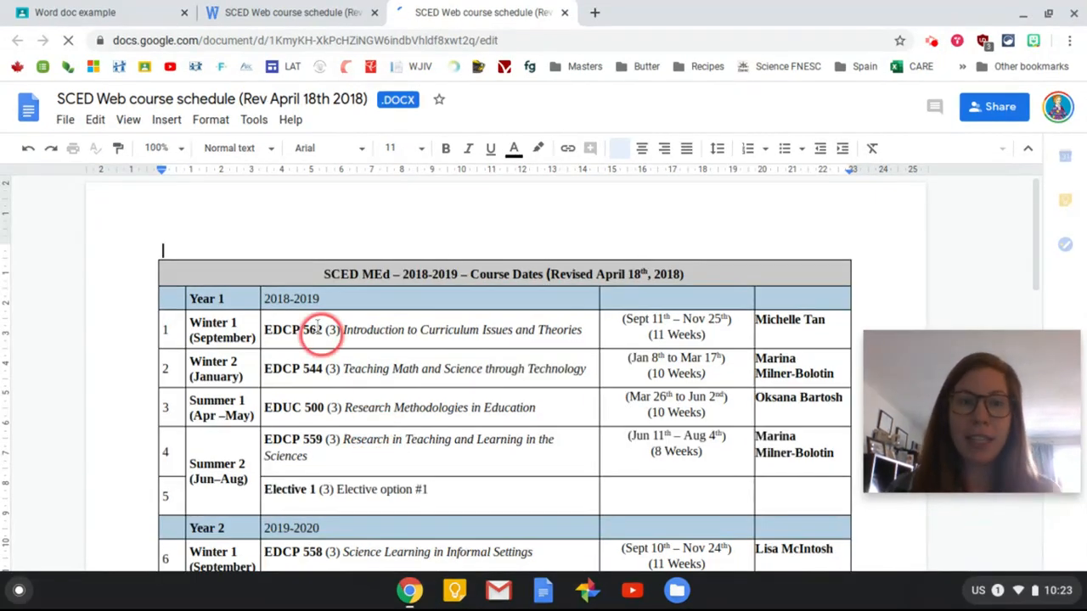
pyautogui.scroll(-3)
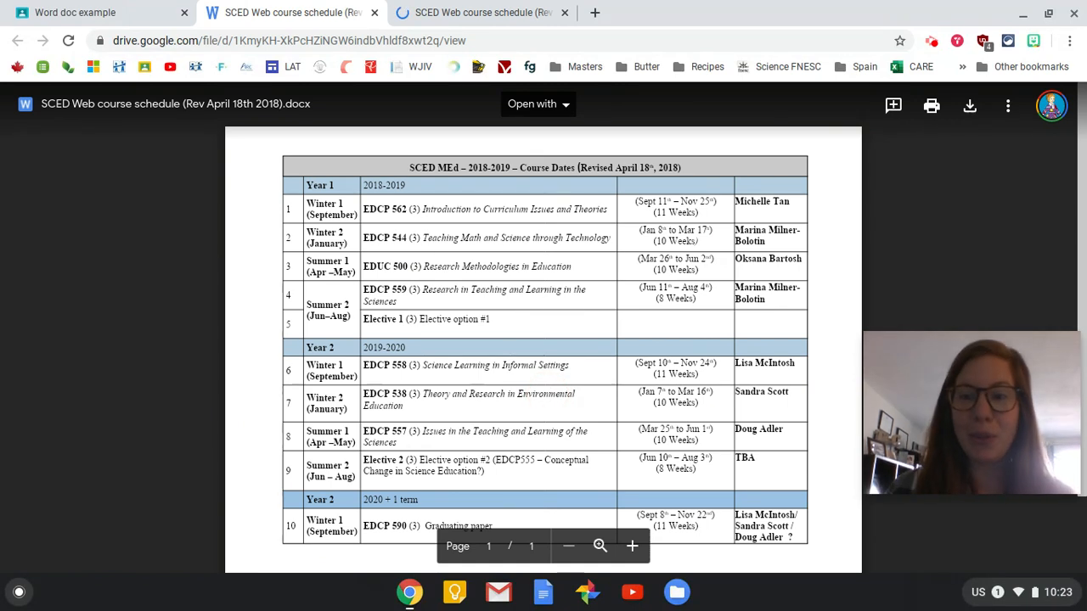
pyautogui.click(928, 41)
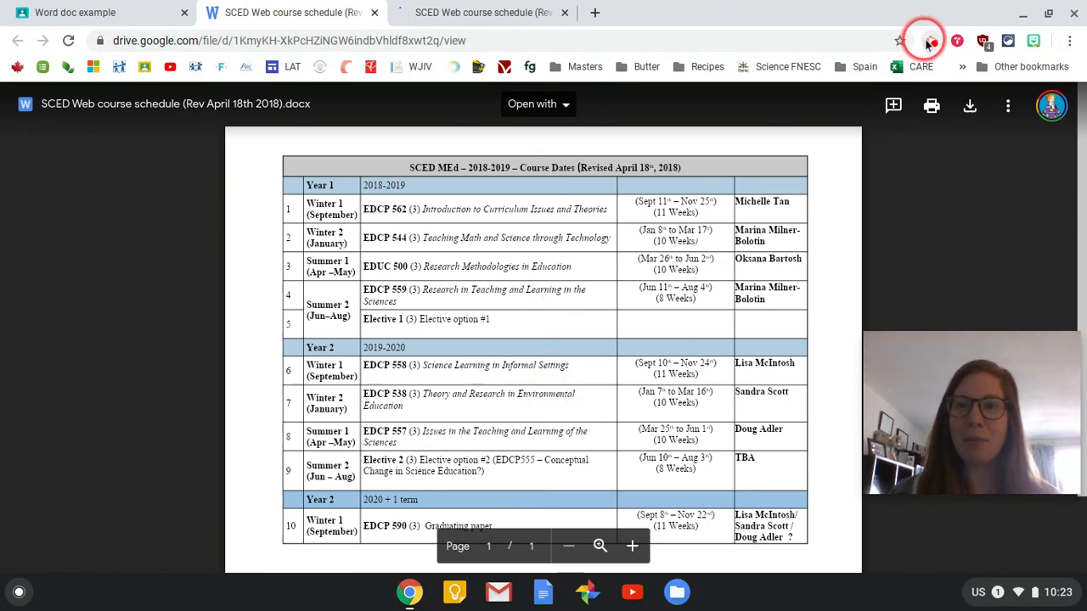